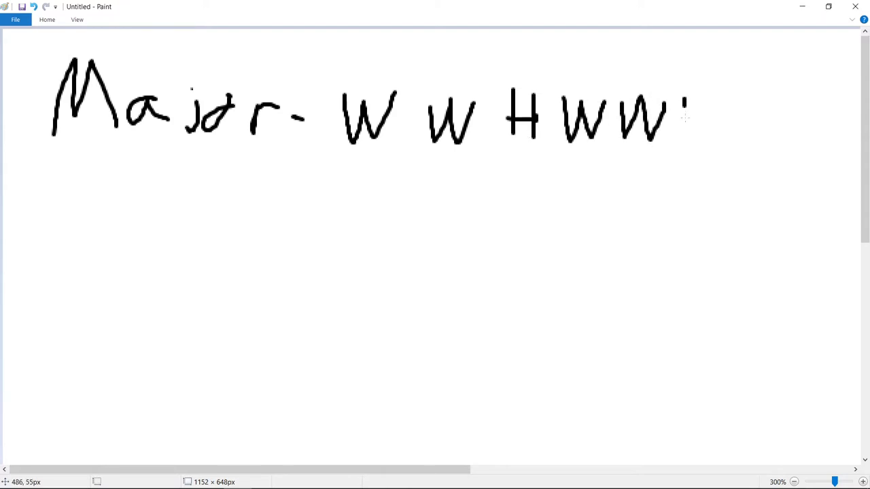
Step: Finish 'Major - W W H W W W H' and write 'Minor - W H W…' beneath it
left_click_drag(686, 106, 700, 129)
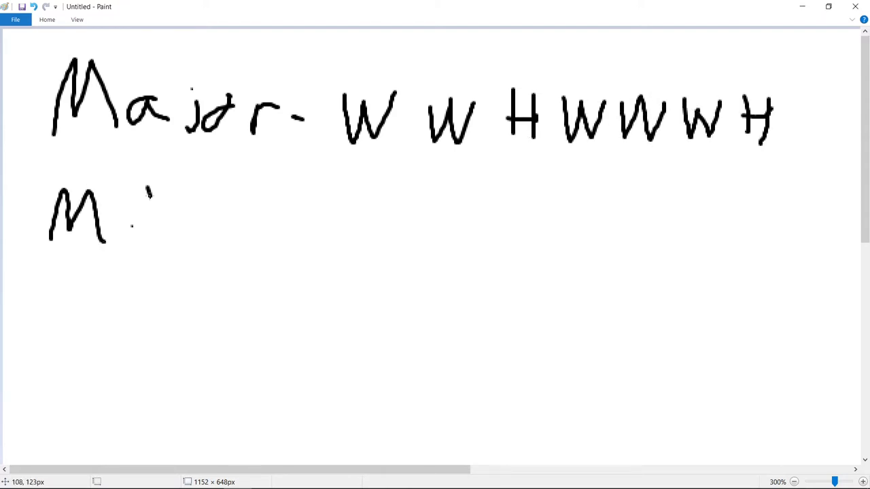
left_click_drag(157, 204, 258, 245)
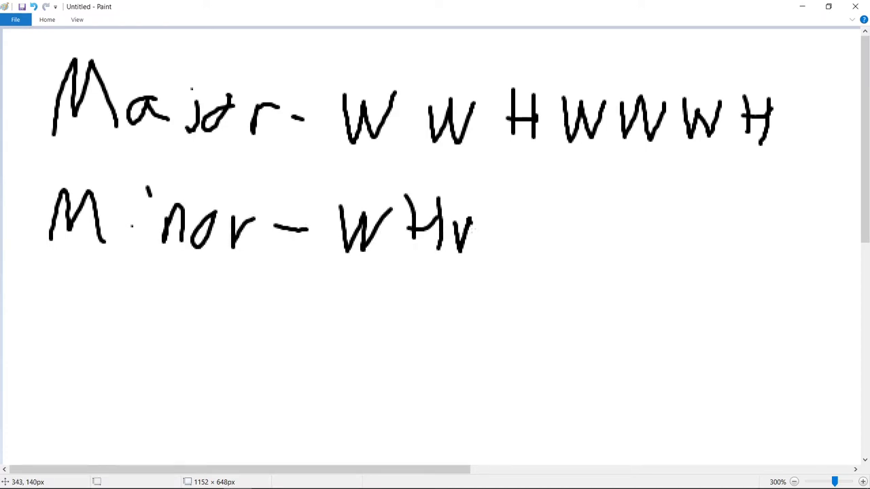
left_click_drag(469, 231, 652, 245)
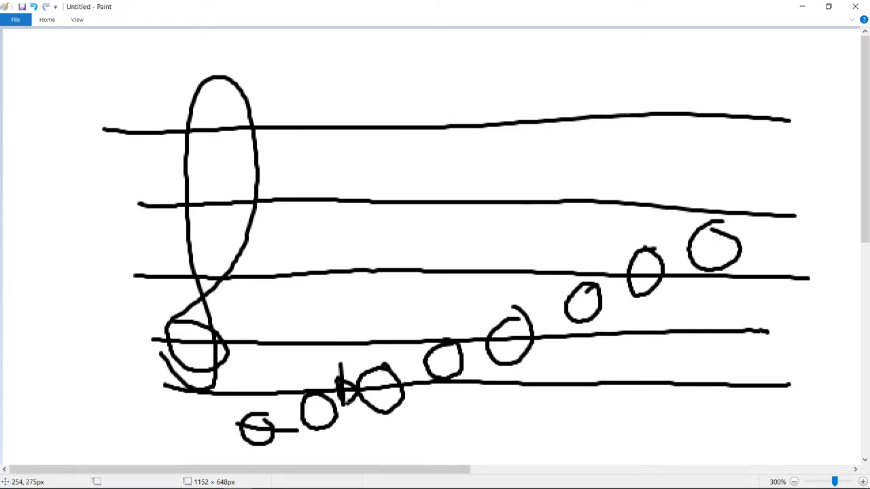
Step: Draw flat signs before the upper scale notes and write 'Harmonic Minor' above the staff
left_click_drag(544, 271, 550, 333)
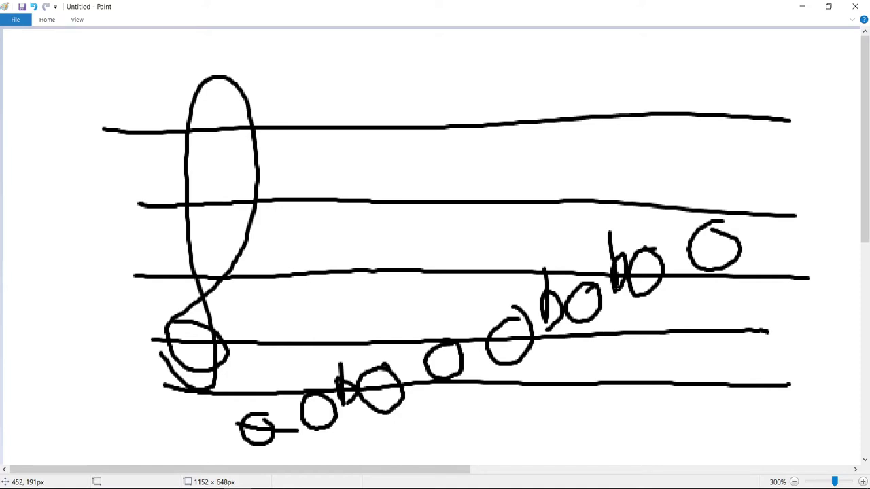
mouse_move(275, 68)
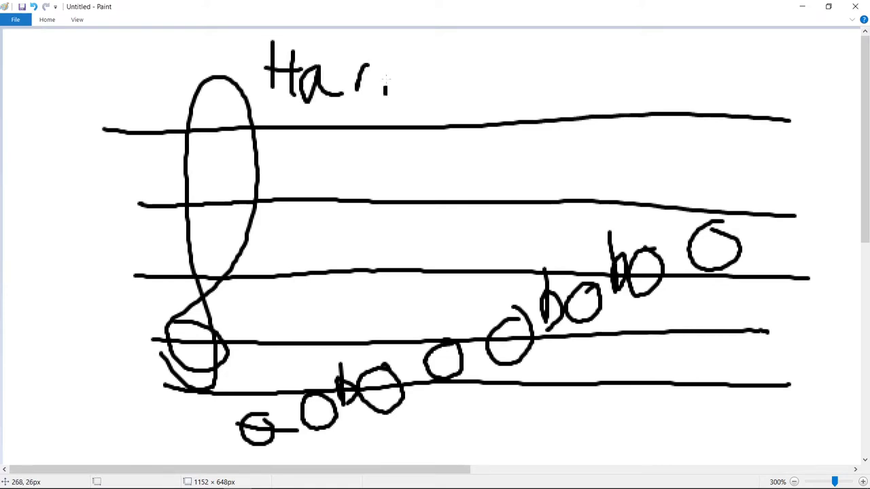
left_click_drag(395, 74, 517, 82)
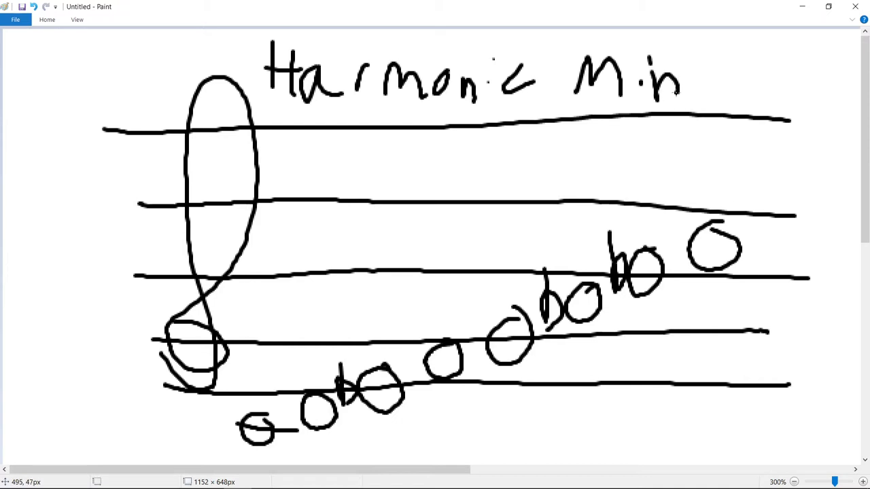
left_click_drag(686, 88, 754, 72)
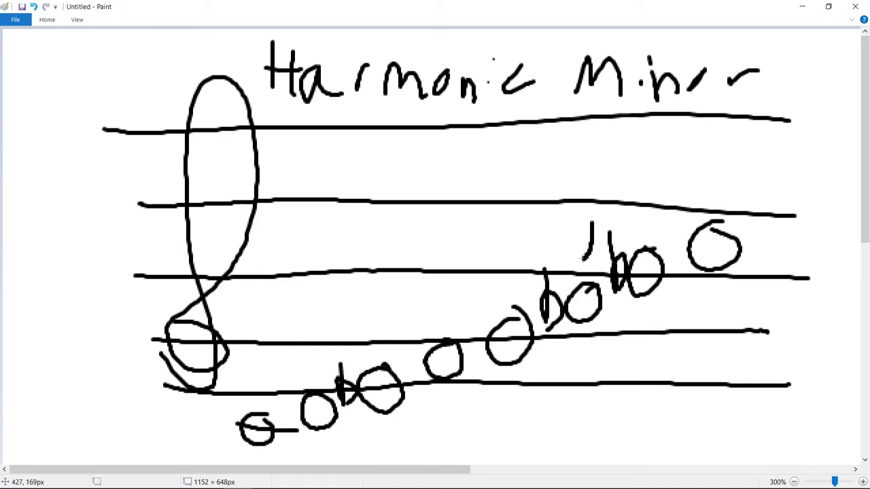
left_click_drag(605, 235, 615, 279)
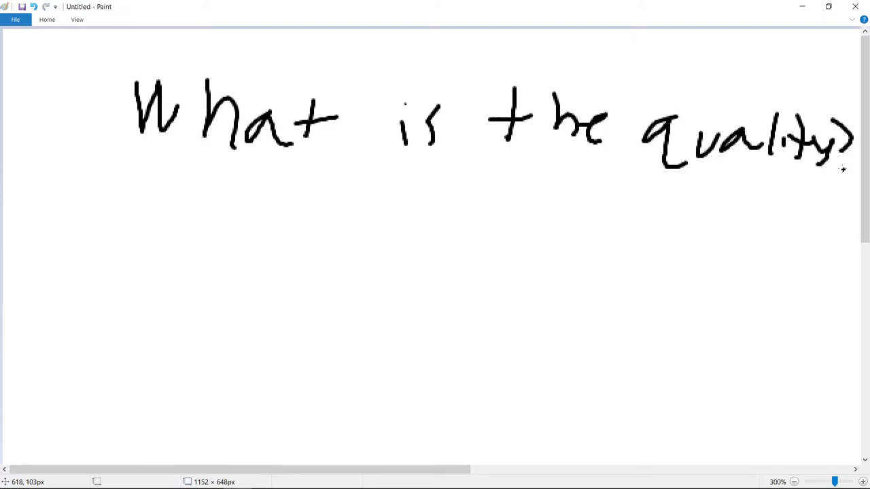
Step: Undo the last two handwritten strokes of 'What is the quality?' with Ctrl+Z
key("ctrl+z")
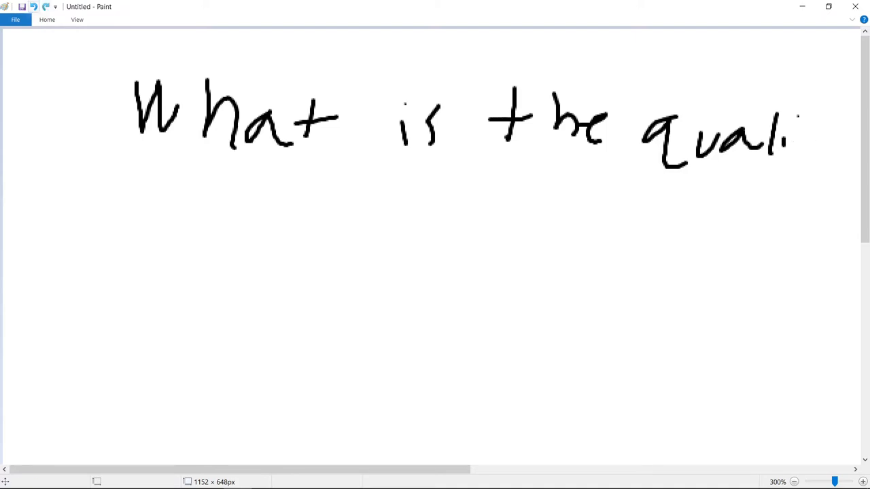
key("ctrl+z")
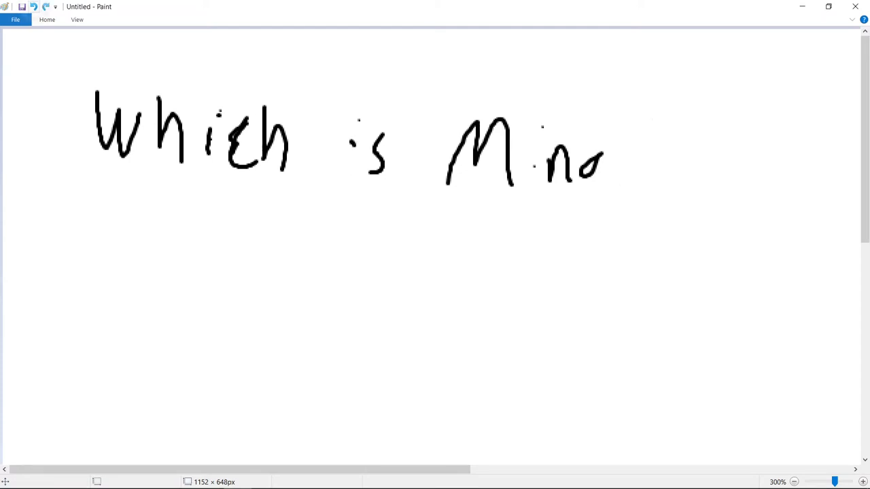
Step: Undo the trailing letters of 'Which is Minor' so it can become 'Major?'
key("ctrl+z")
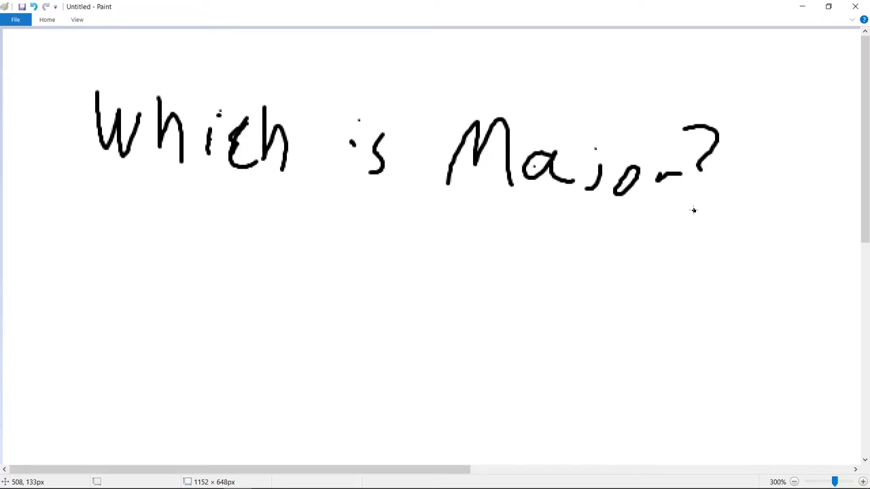
Step: Write the heading 'B–F#' above the triad staff, finishing with the sharp sign
left_click(34, 7)
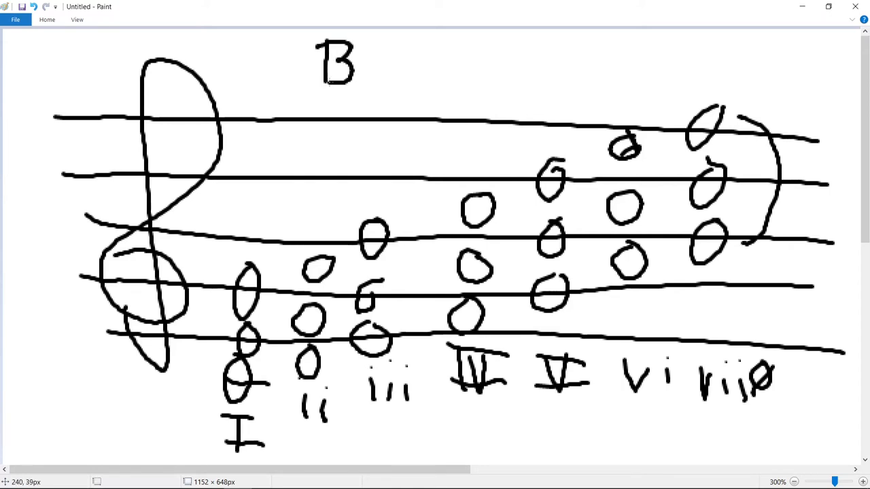
left_click_drag(367, 64, 489, 64)
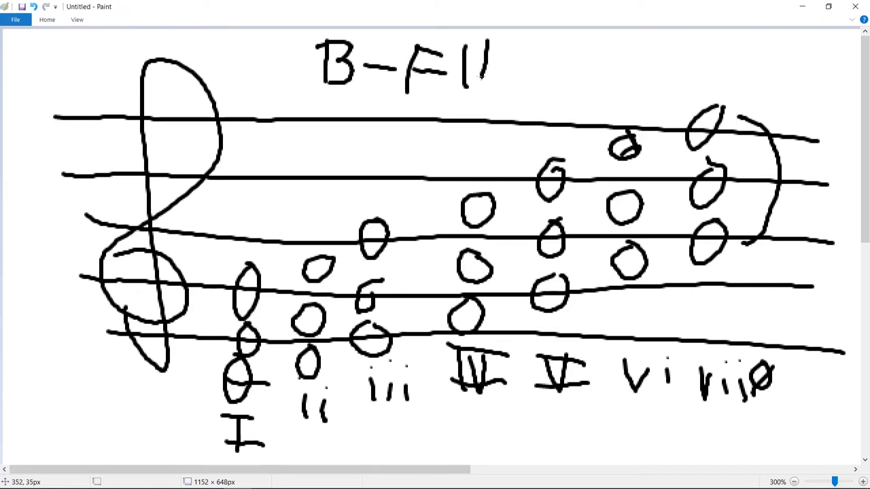
left_click_drag(475, 65, 489, 78)
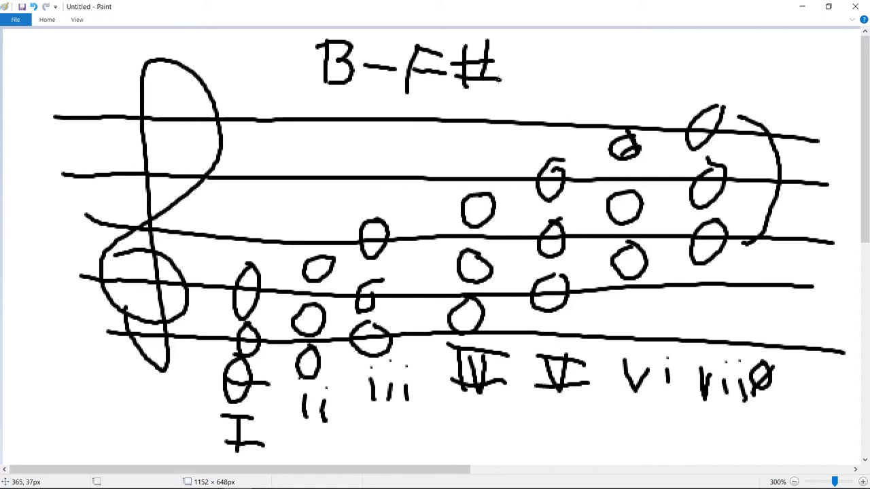
left_click_drag(452, 37, 503, 88)
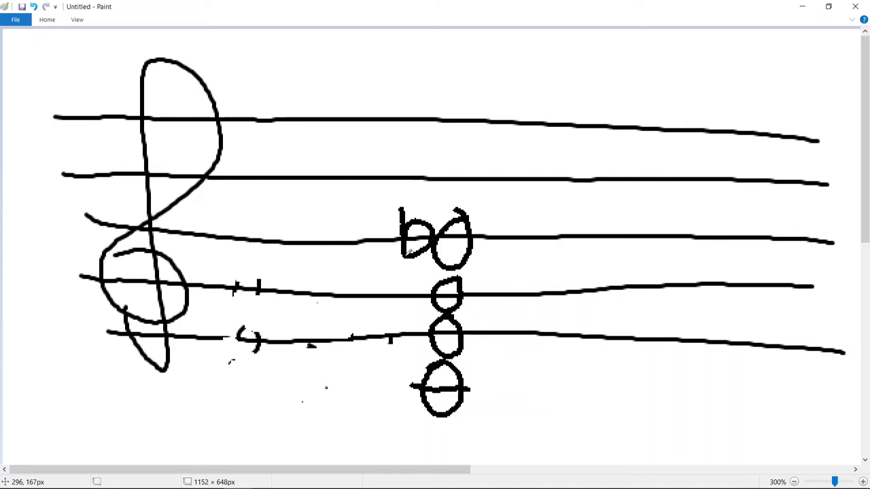
Step: Draw curved brackets beside the chord notes, write 'mm7', then undo the label and flat
left_click(32, 6)
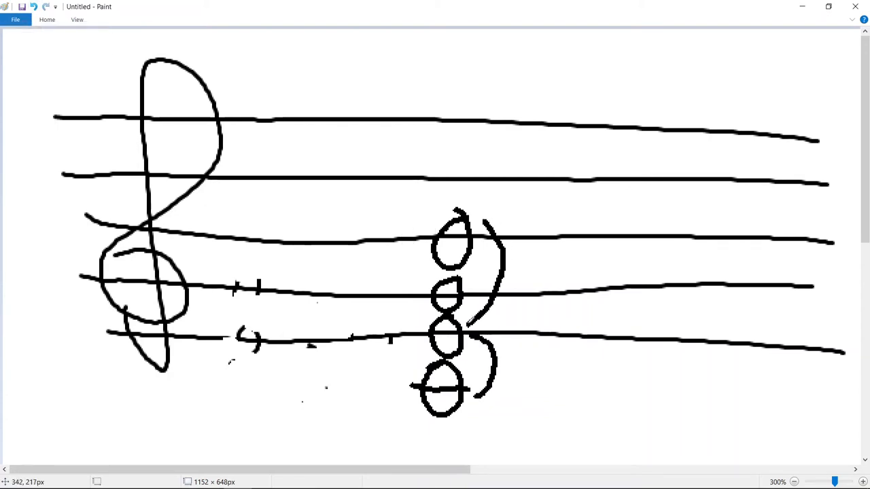
left_click_drag(387, 102, 503, 109)
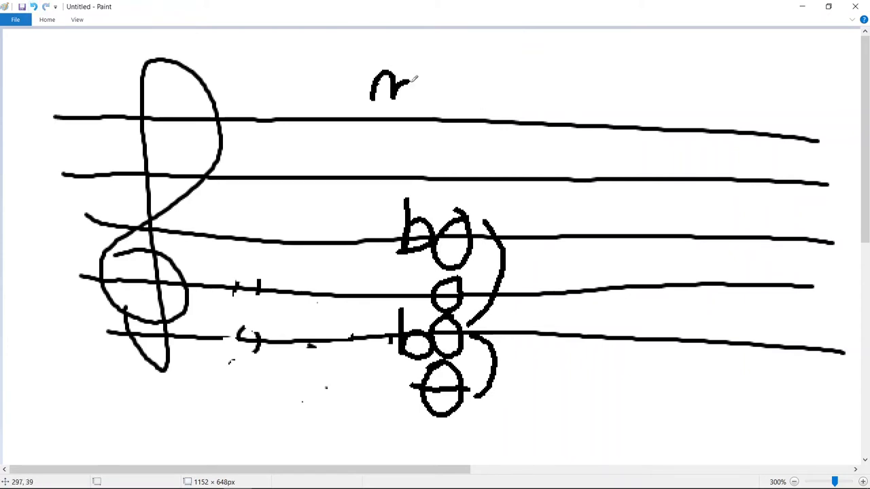
left_click_drag(422, 82, 476, 109)
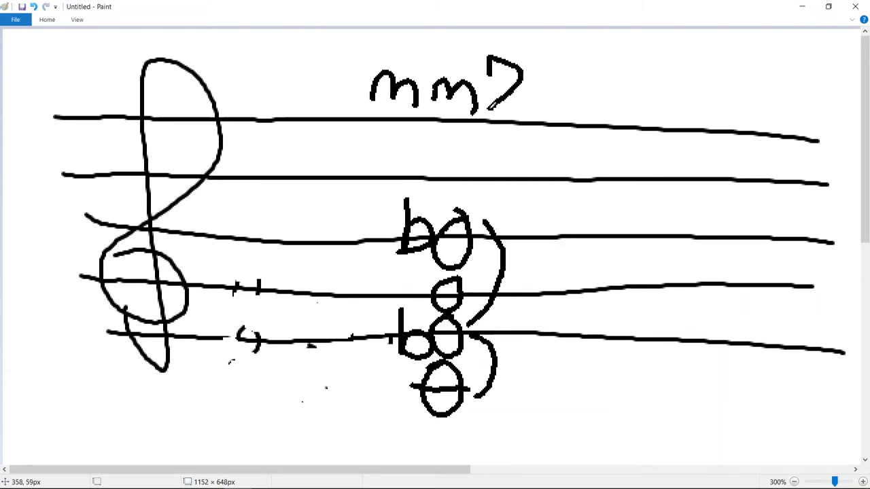
key("ctrl+z")
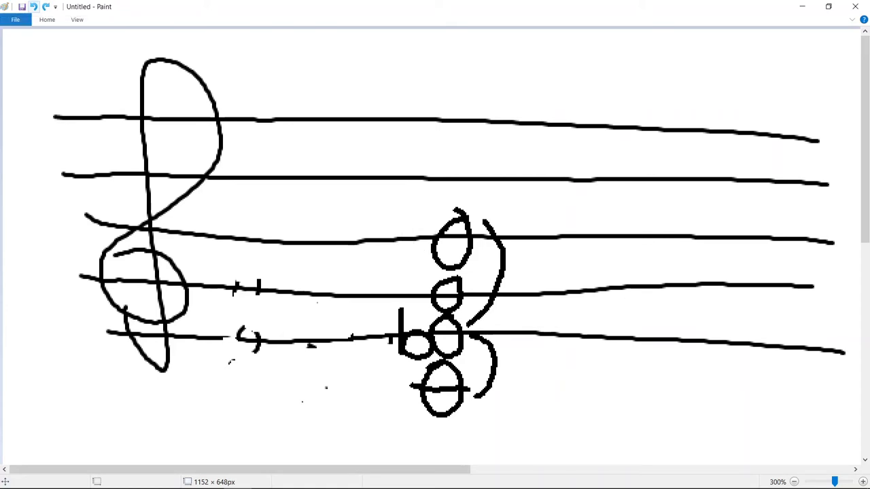
Step: Erase the stacked chord, draw a V triad labeled V, then a I chord labeled I
left_click_drag(391, 95, 476, 51)
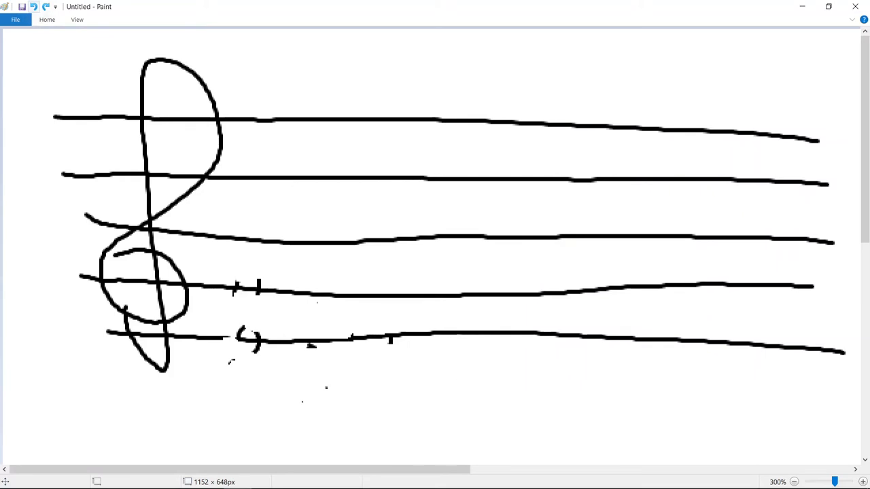
left_click_drag(449, 214, 434, 315)
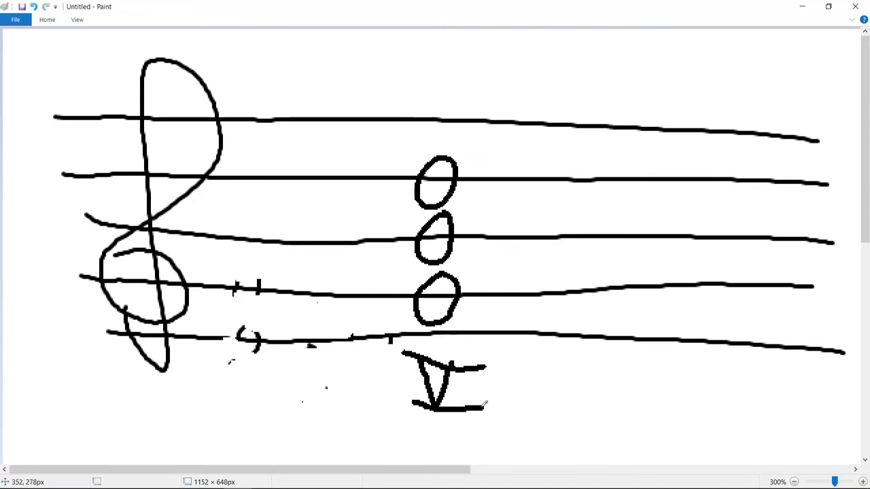
left_click_drag(537, 377, 578, 377)
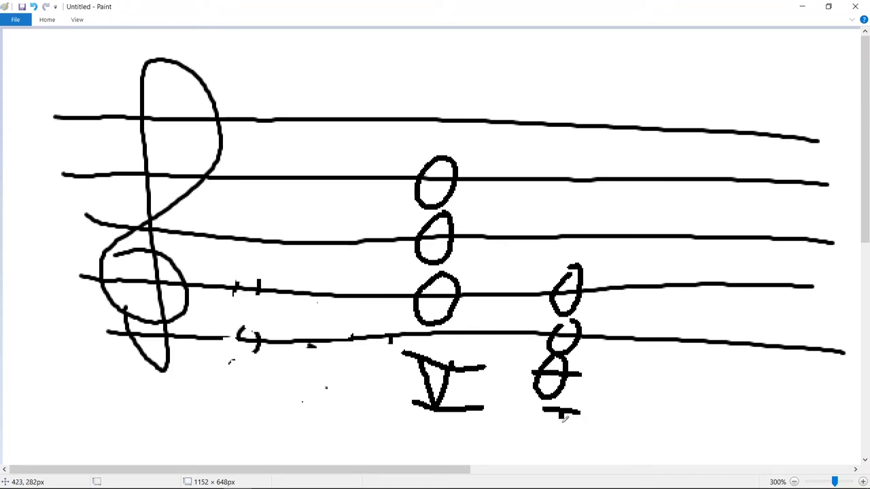
left_click_drag(468, 160, 553, 255)
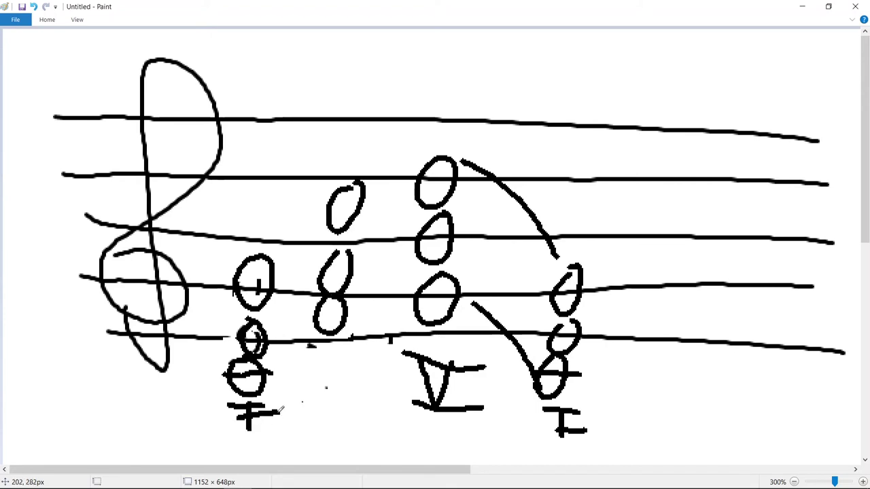
Step: Label the middle chord 'IV' and draw an arc linking its notes to V
left_click_drag(310, 357, 367, 404)
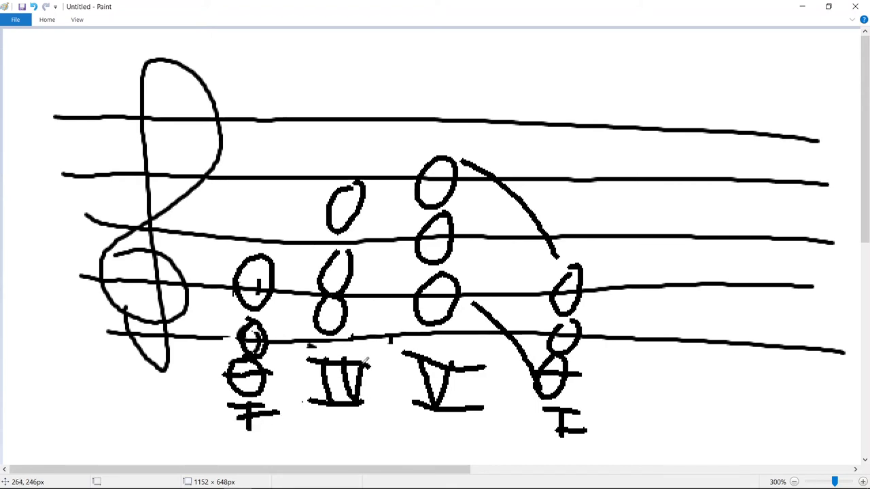
left_click_drag(360, 174, 407, 166)
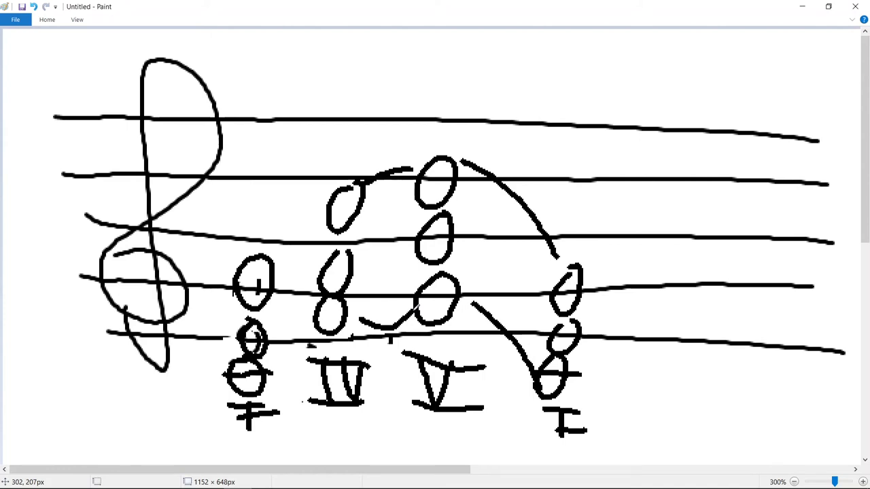
left_click(454, 98)
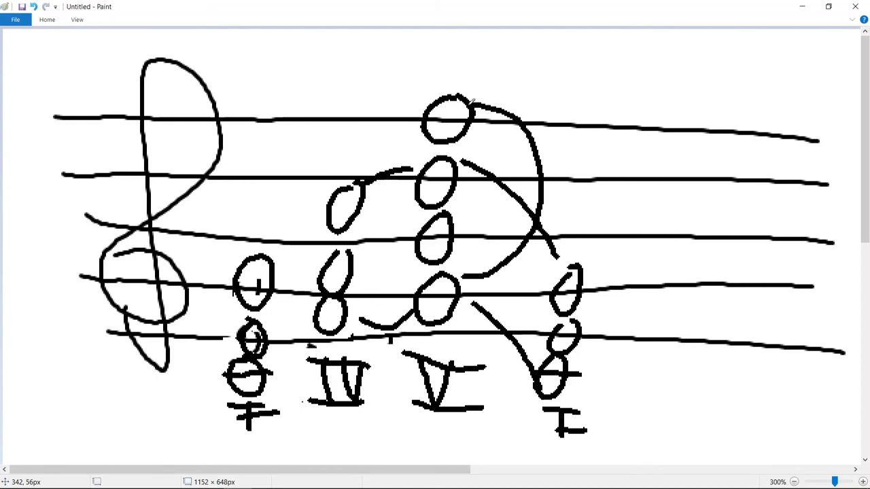
Step: Write 'Mm7–D' above the four-note V chord
left_click_drag(397, 78, 442, 48)
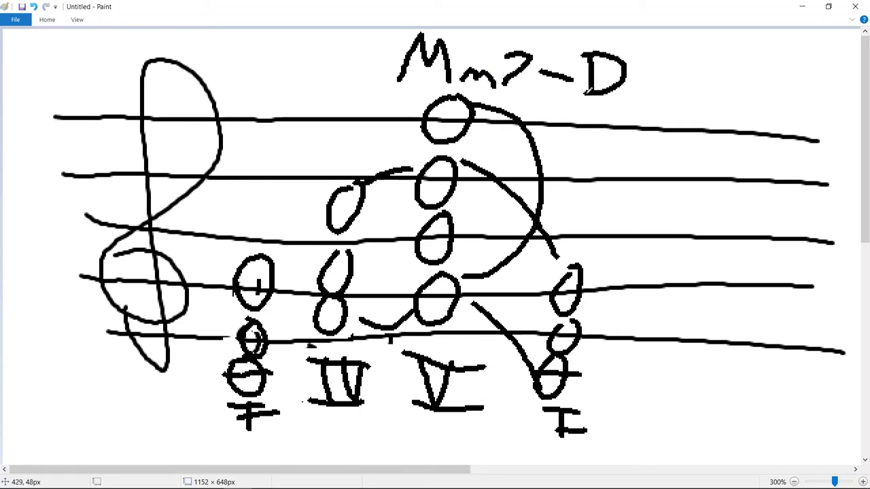
Step: Letter 'Dominant' after the Mm7 heading at the top of the canvas
left_click_drag(625, 88, 775, 95)
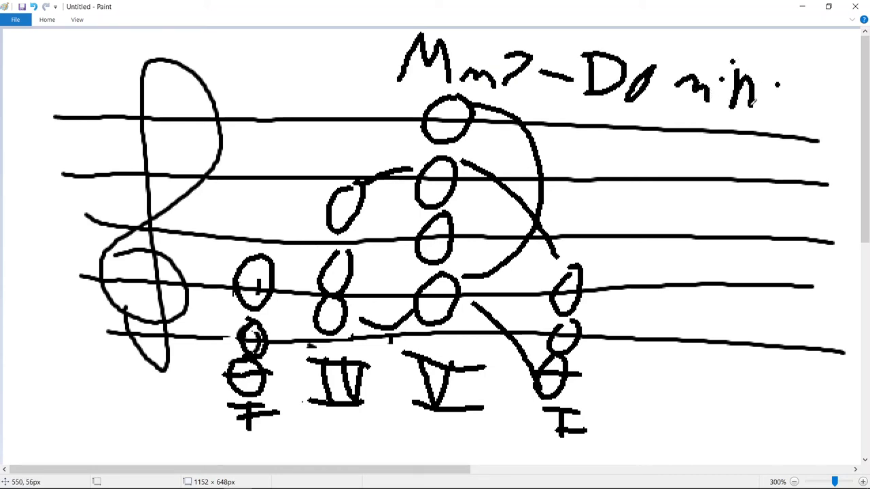
left_click_drag(748, 88, 843, 95)
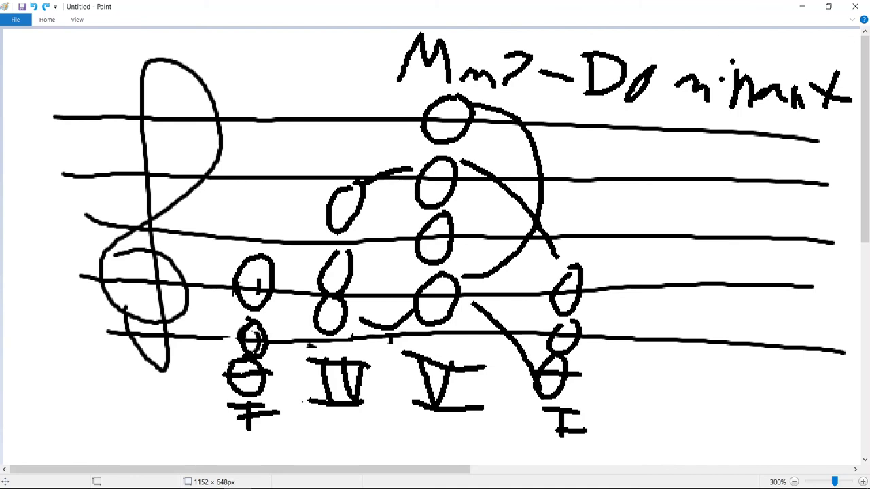
Step: Sketch an arrow from the V chord to I, then redraw the IV numeral under the middle chord
left_click_drag(482, 394, 530, 441)
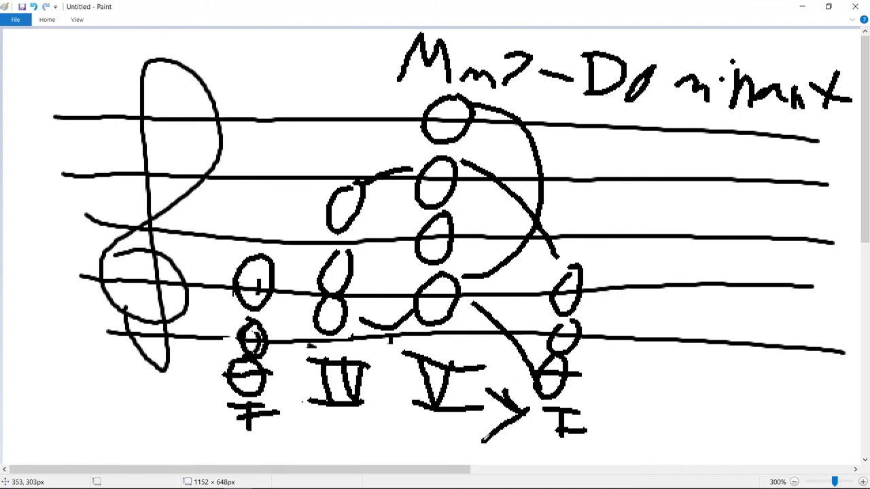
left_click_drag(469, 380, 517, 448)
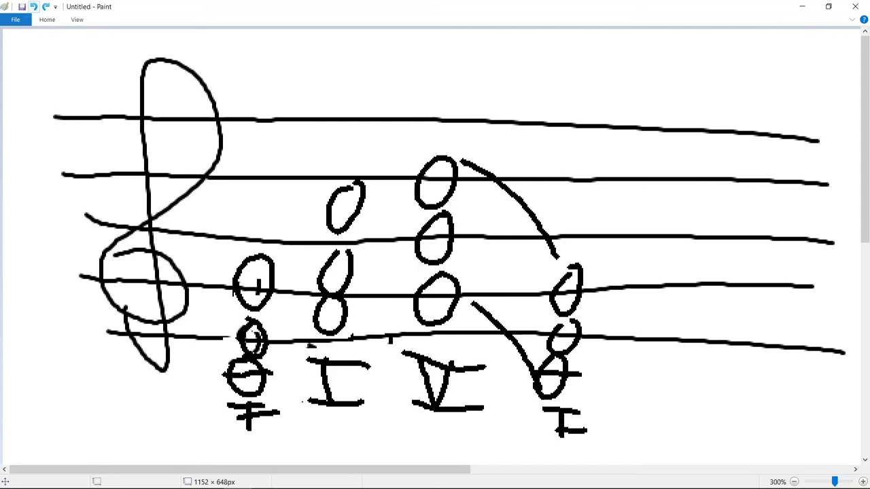
left_click_drag(330, 364, 364, 364)
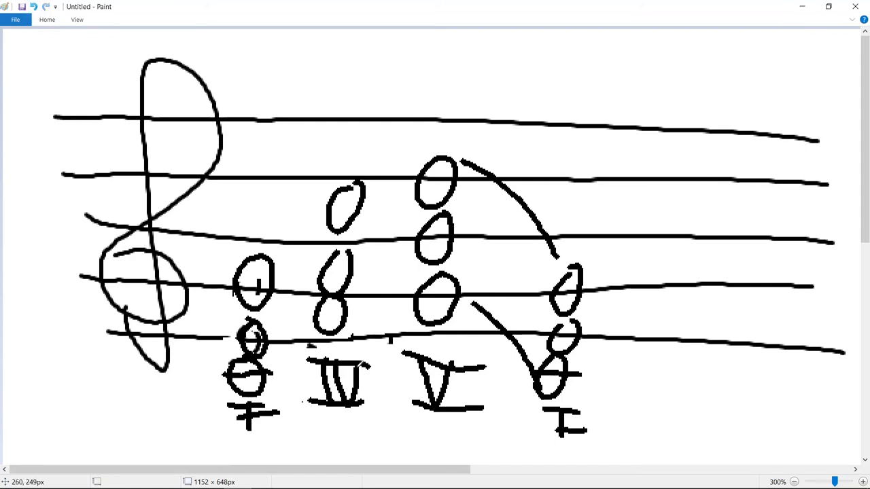